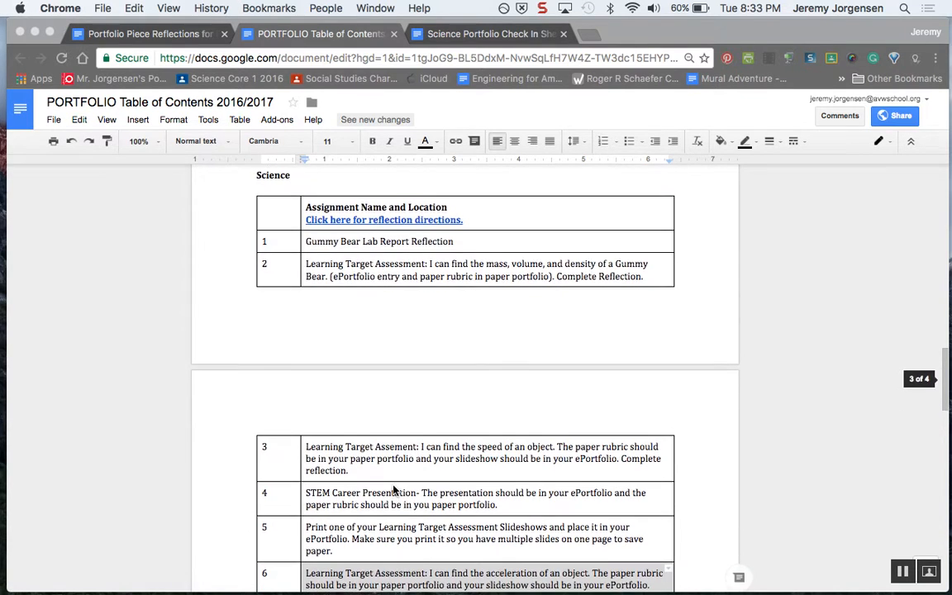
- Scroll the table of contents and follow the 'Click here for reflection directions.' link
scroll(down, 3)
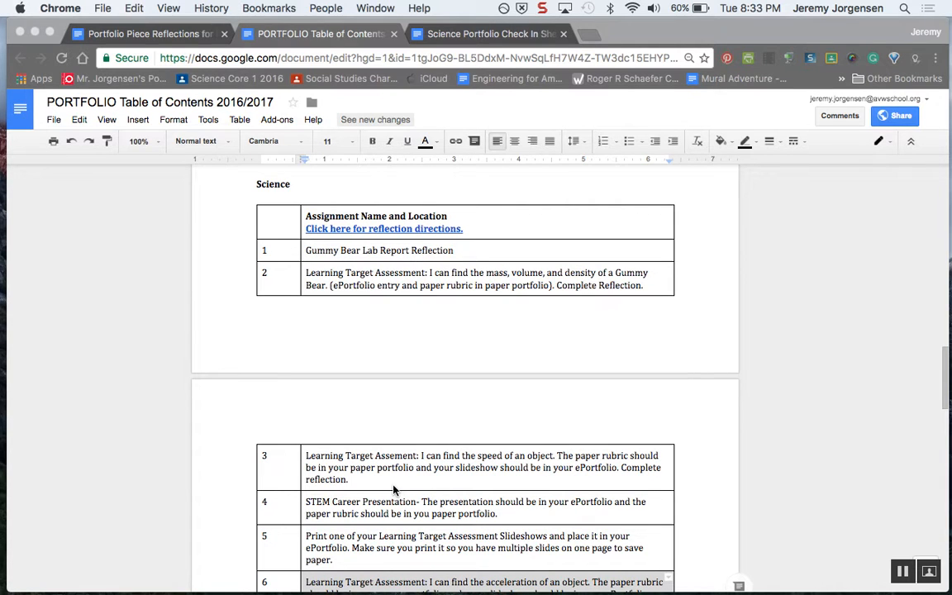
scroll(down, 3)
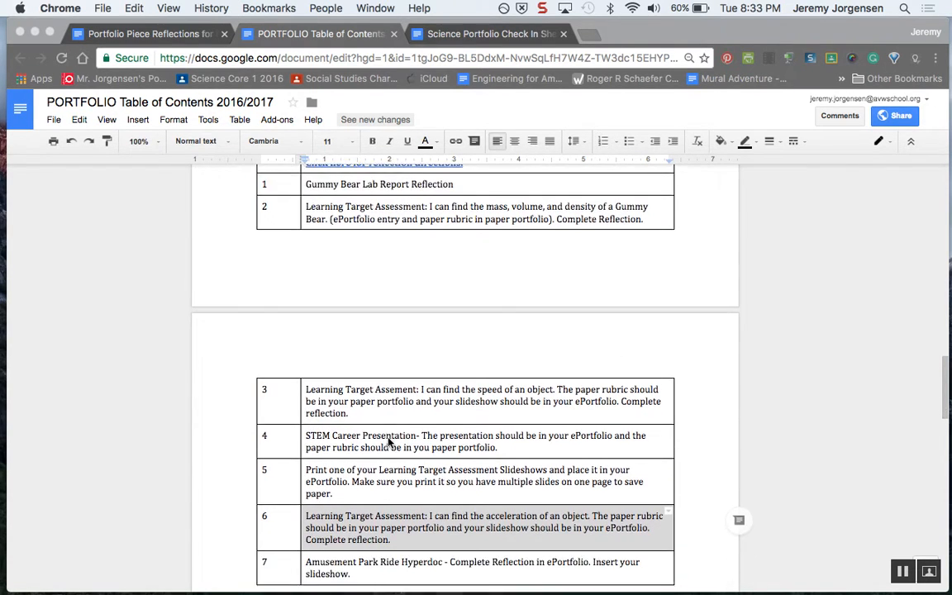
scroll(down, 3)
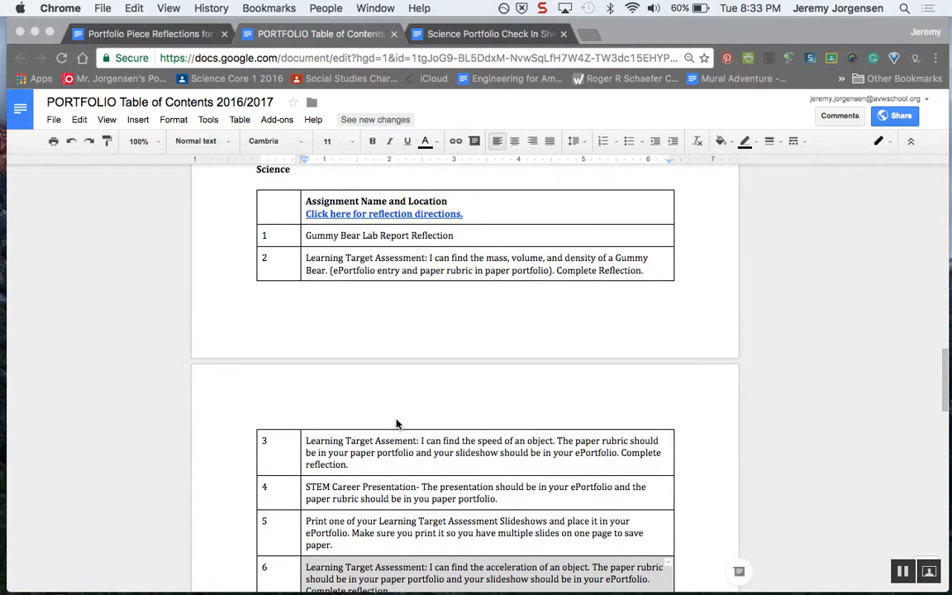
scroll(up, 3)
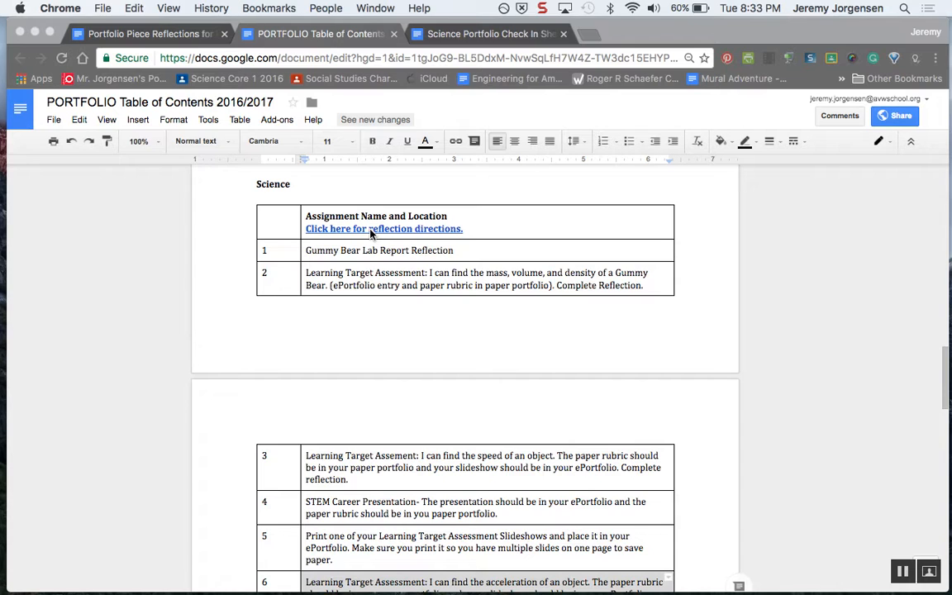
click(382, 229)
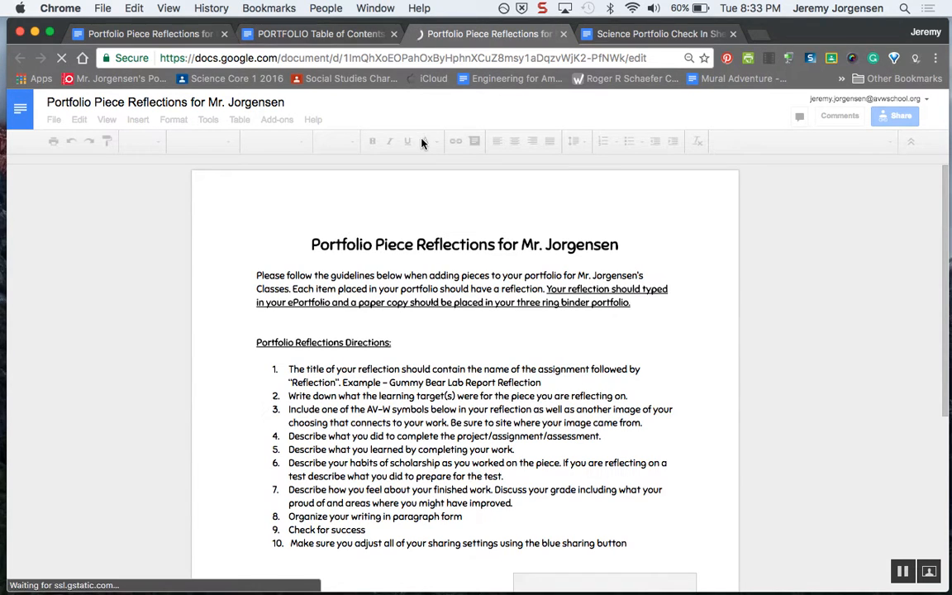
mouse_move(413, 289)
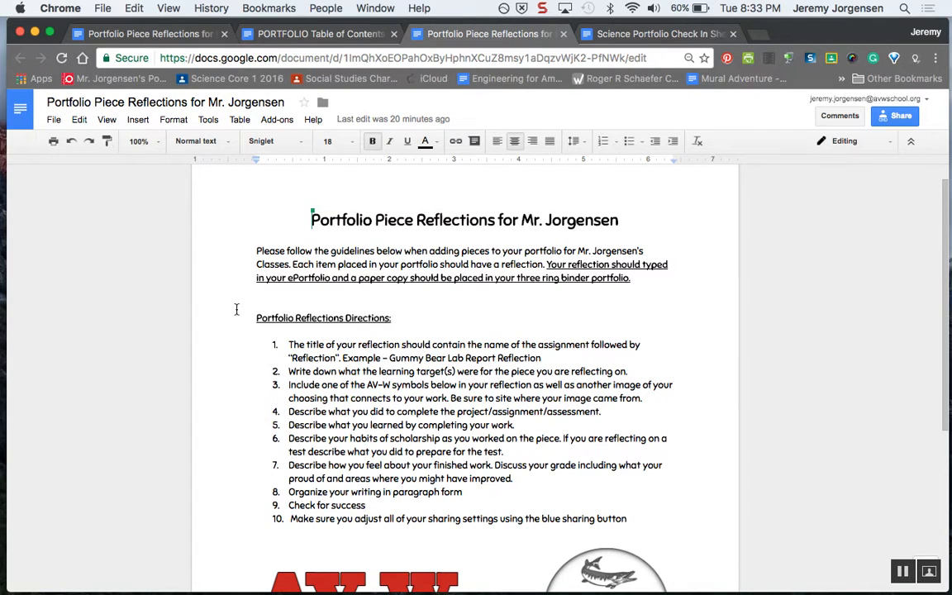
mouse_move(555, 265)
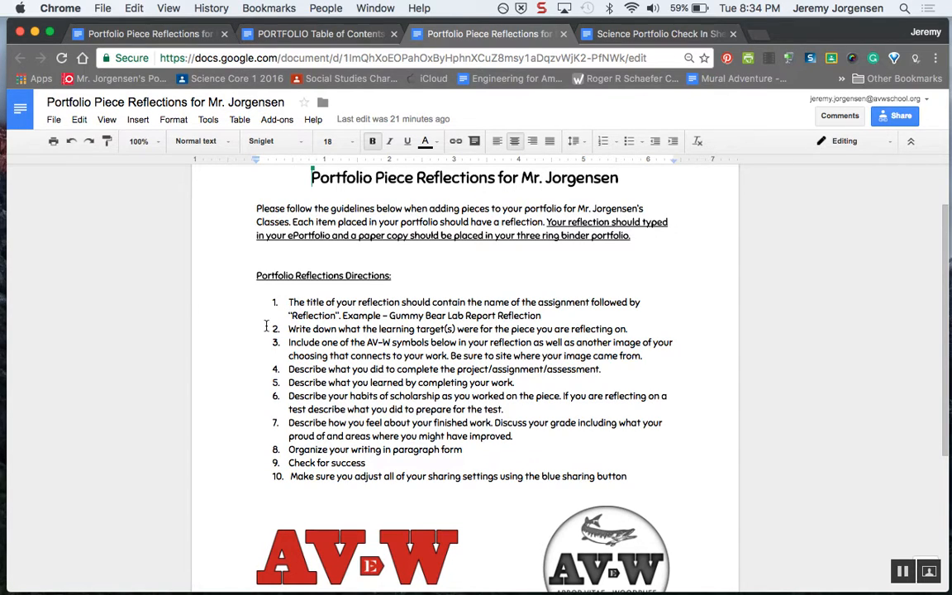
scroll(down, 3)
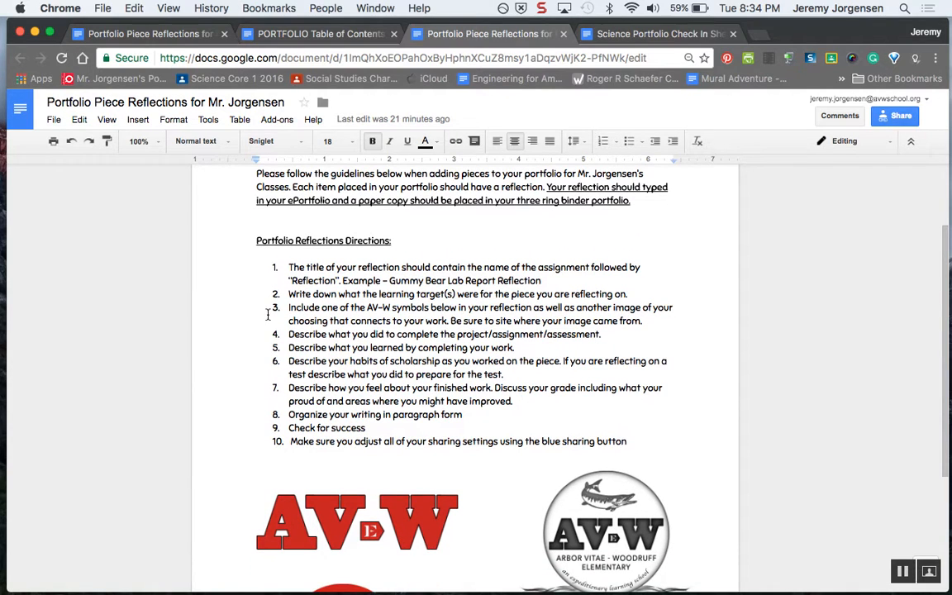
scroll(down, 3)
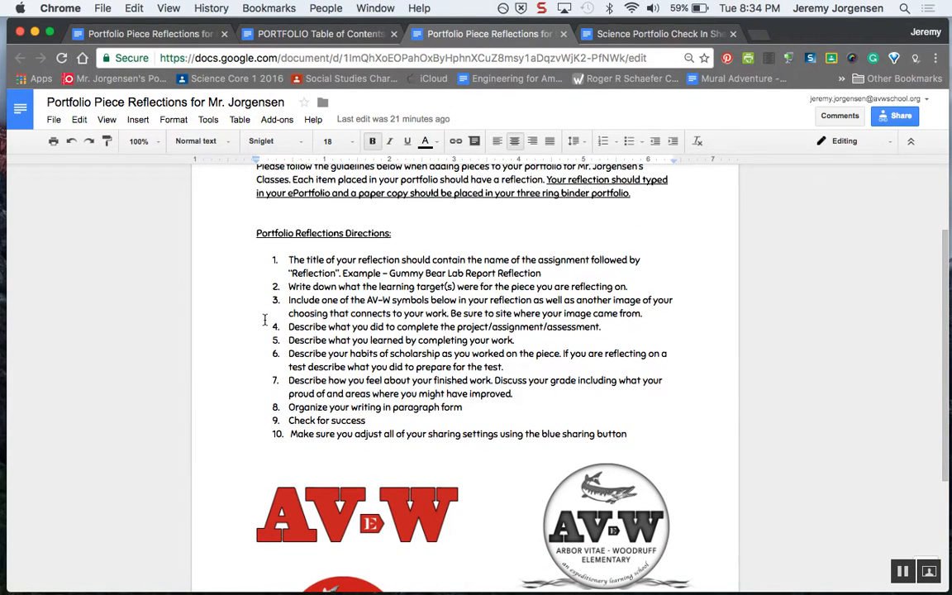
scroll(down, 3)
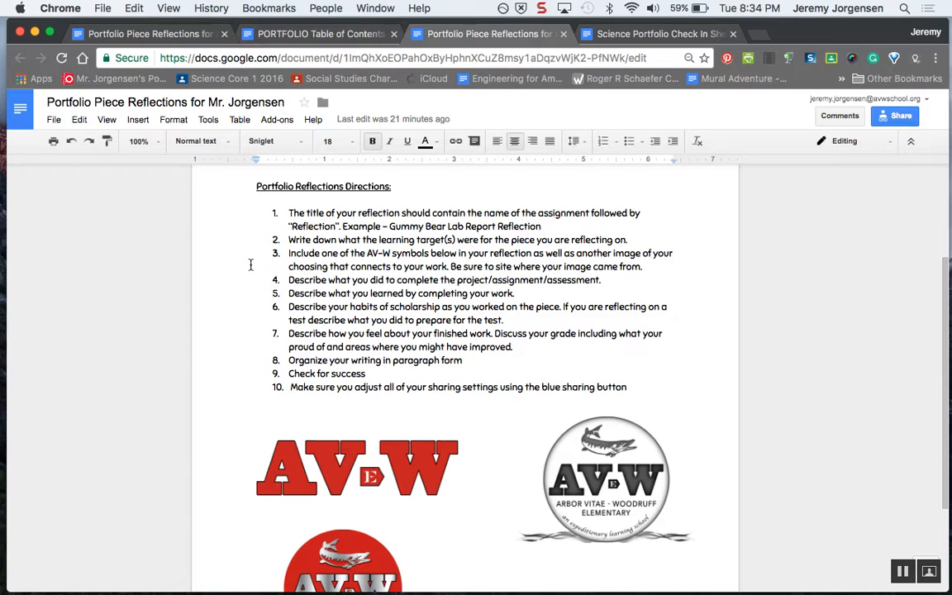
scroll(down, 3)
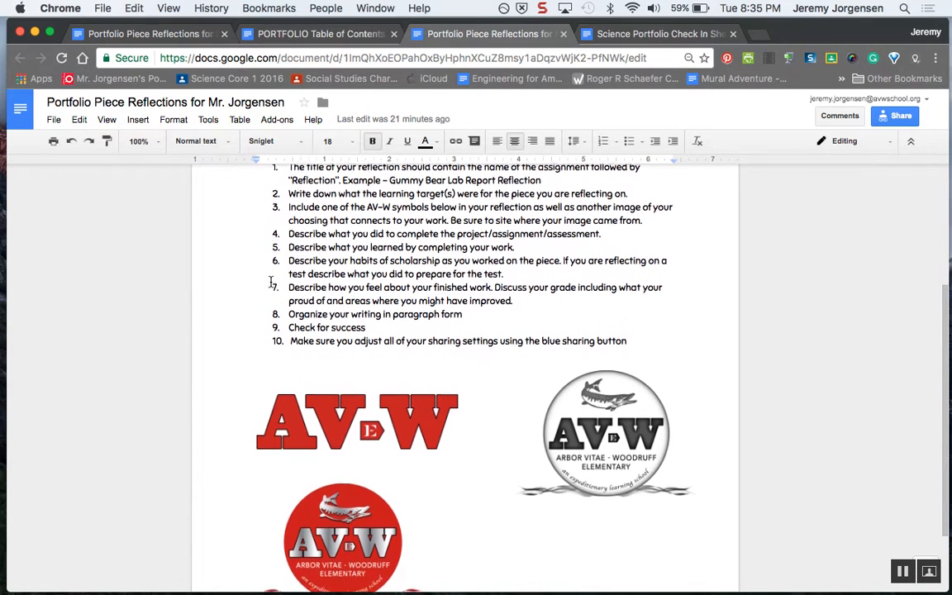
scroll(down, 3)
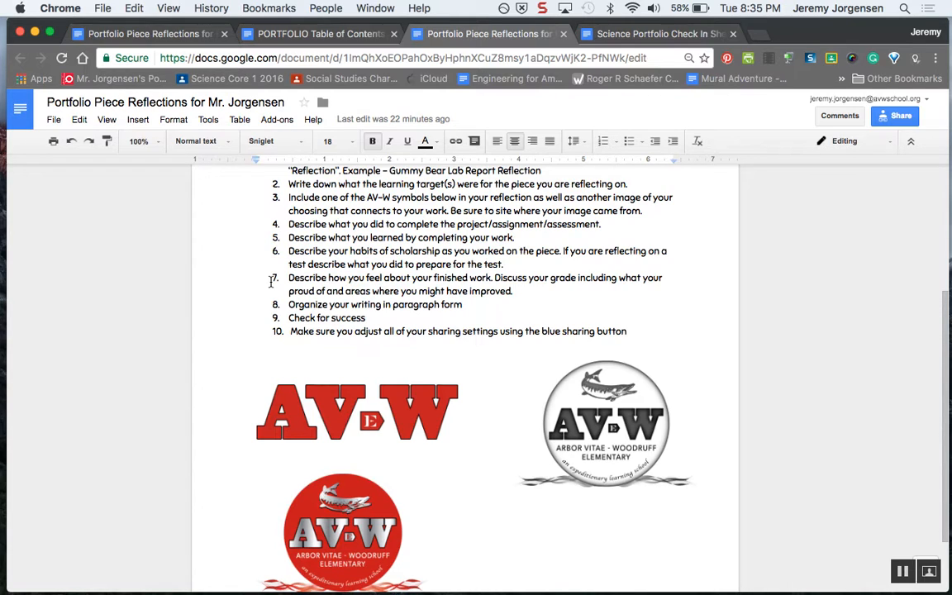
scroll(down, 3)
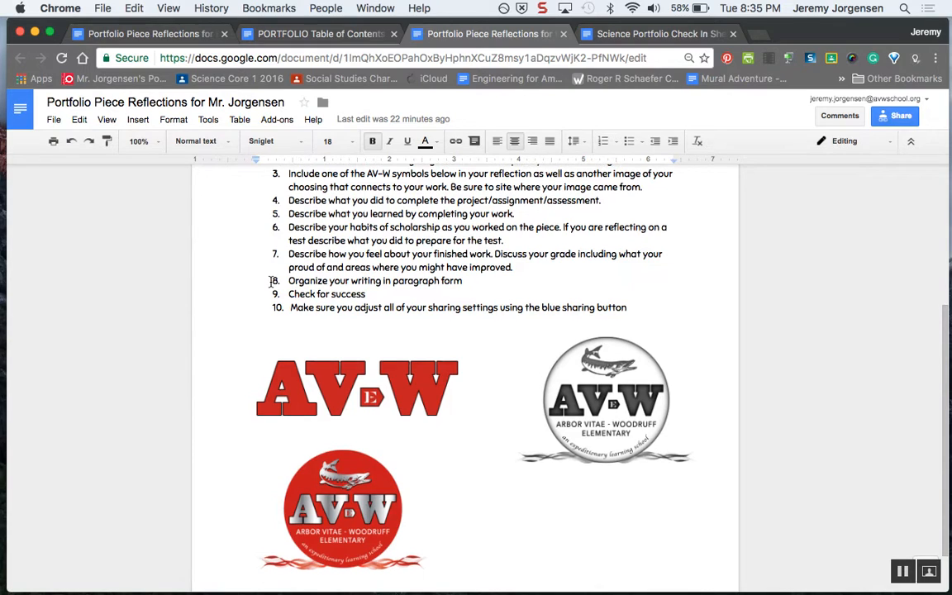
scroll(down, 3)
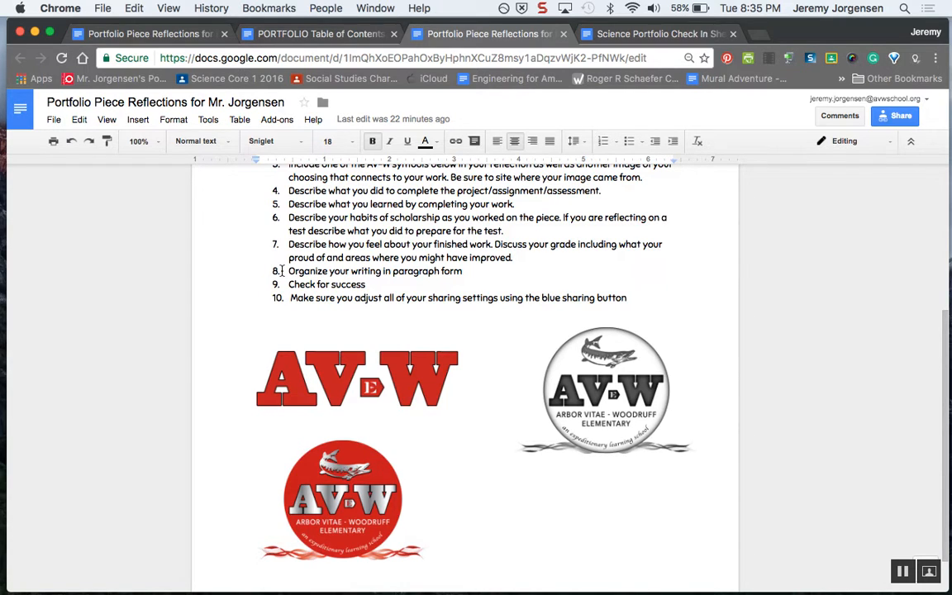
click(895, 115)
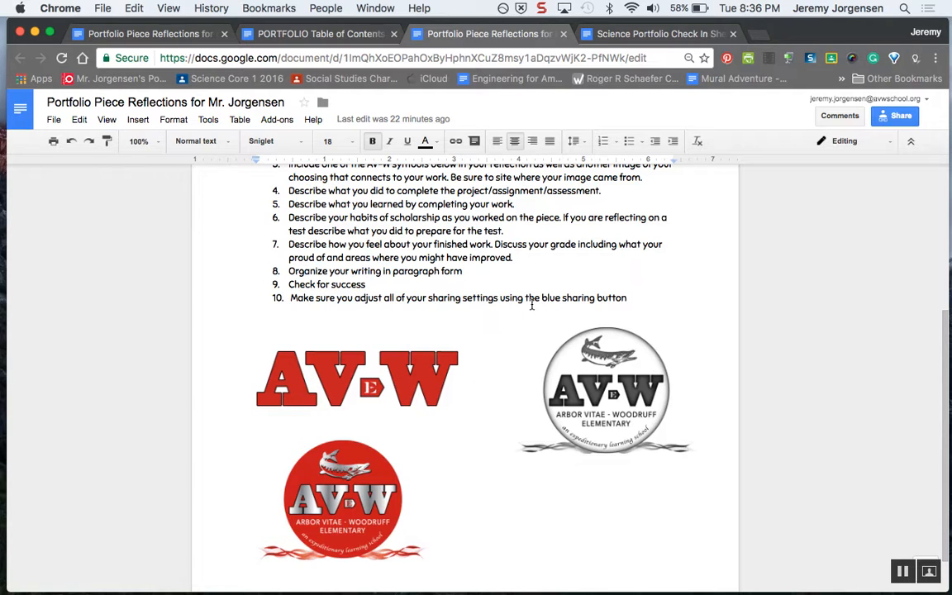
mouse_move(497, 263)
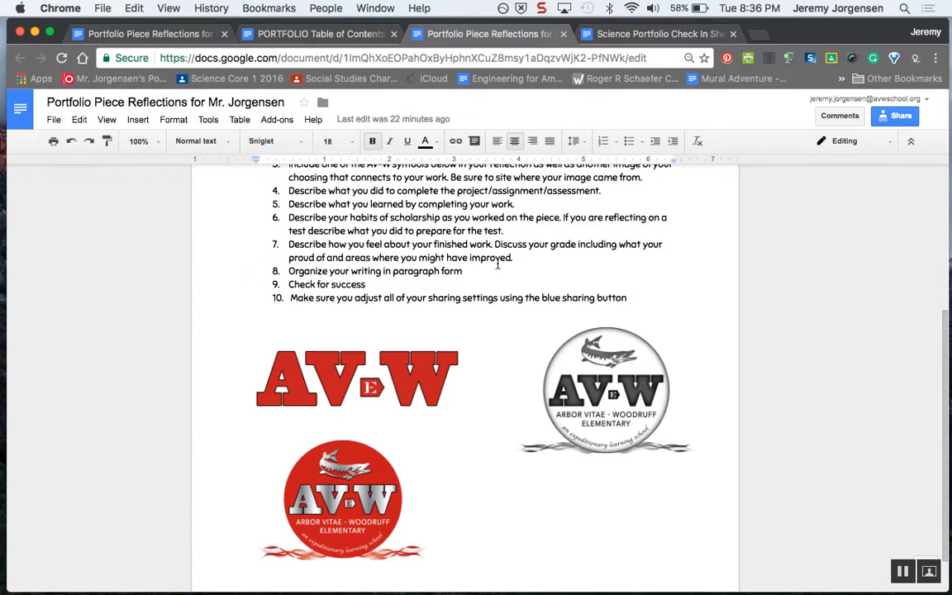
- Cycle through the three portfolio tabs, then settle on the Science Portfolio Check In Sheet
click(656, 34)
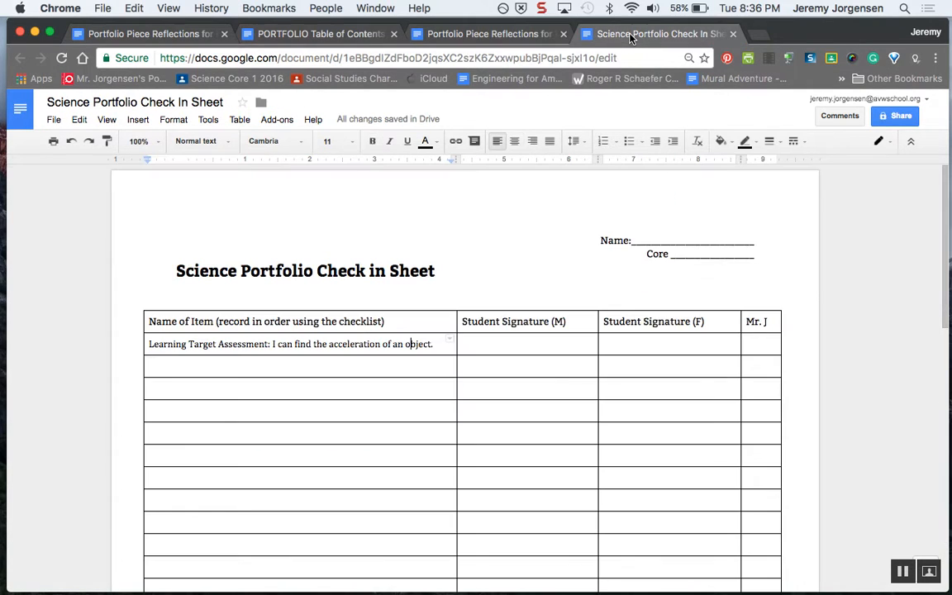
click(487, 34)
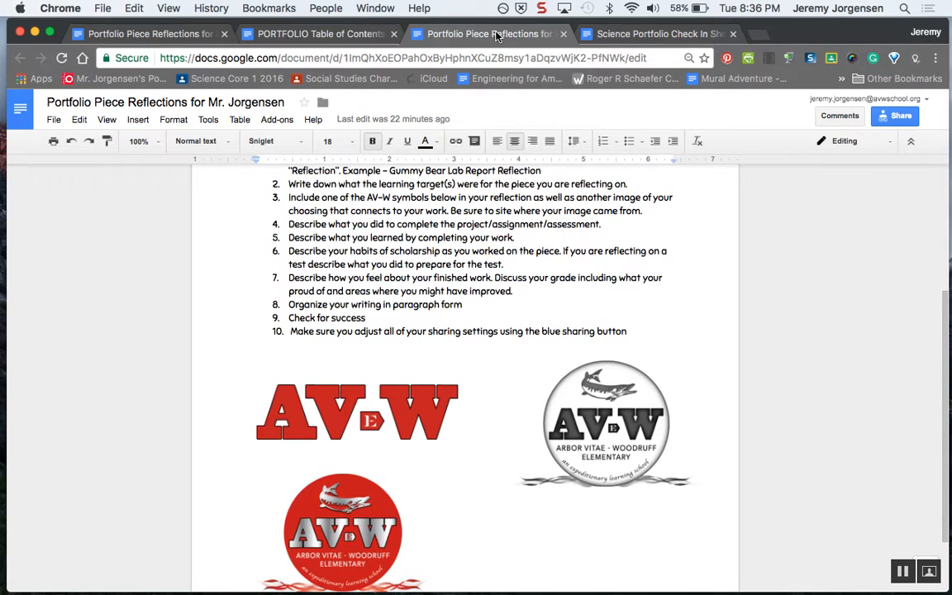
click(318, 34)
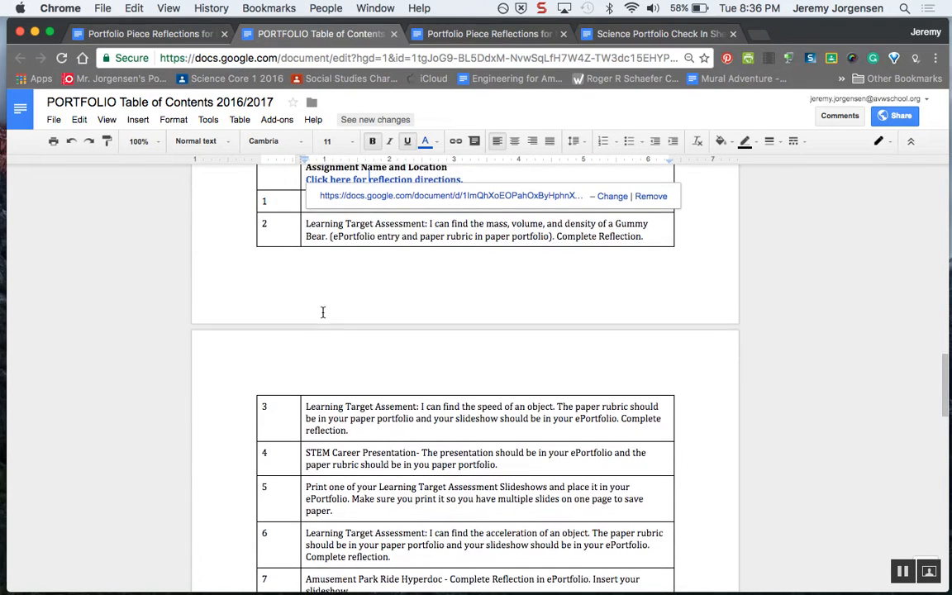
scroll(down, 3)
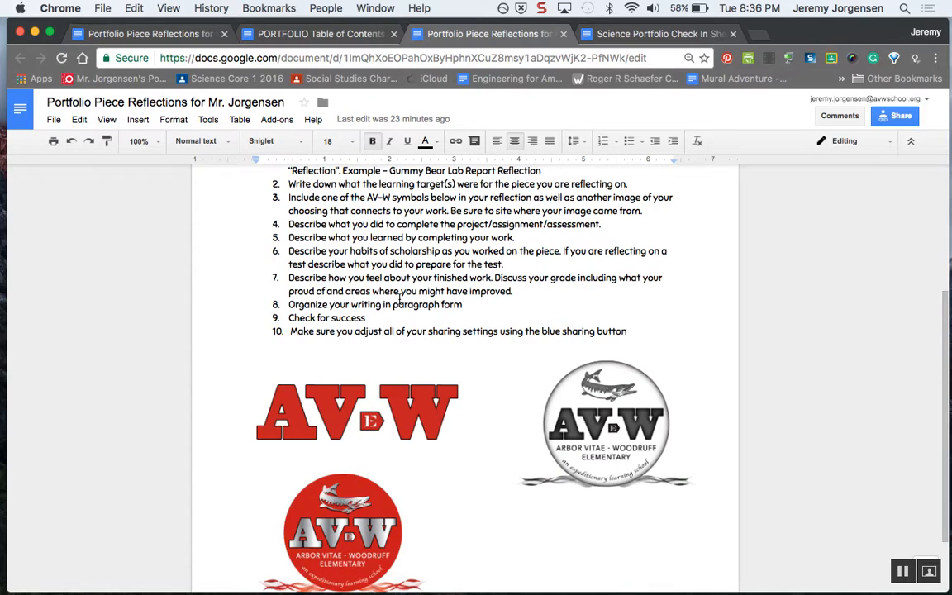
scroll(up, 3)
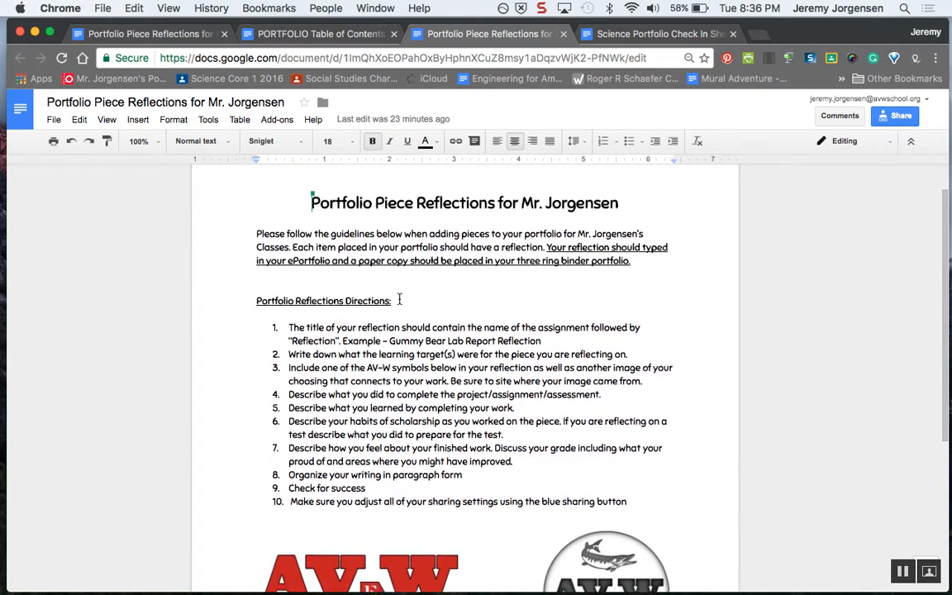
click(657, 34)
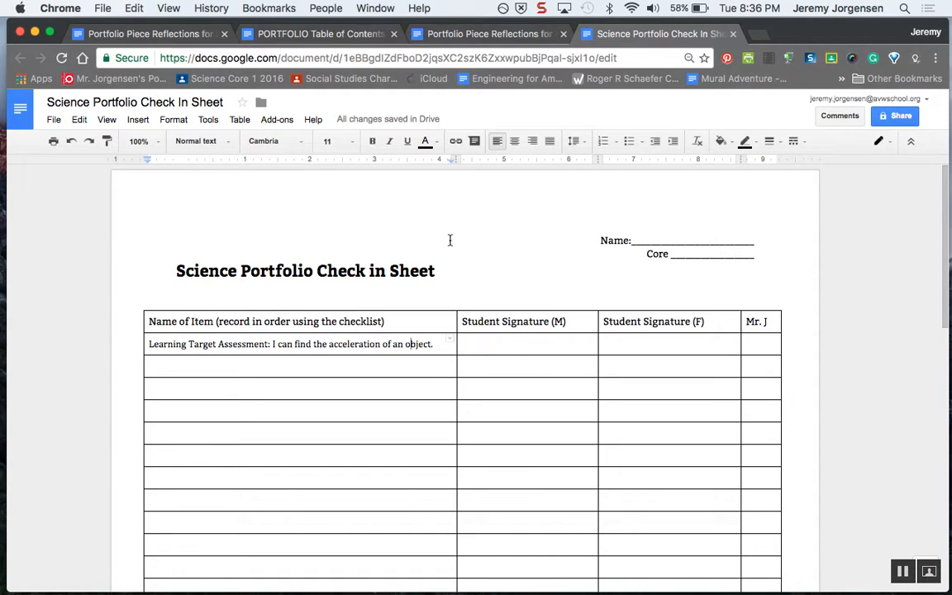
scroll(down, 3)
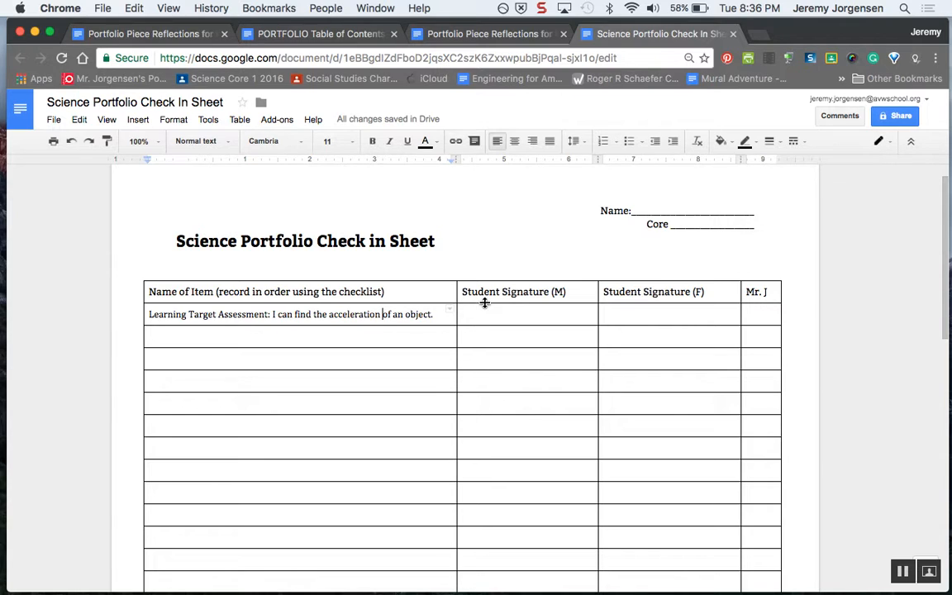
mouse_move(516, 316)
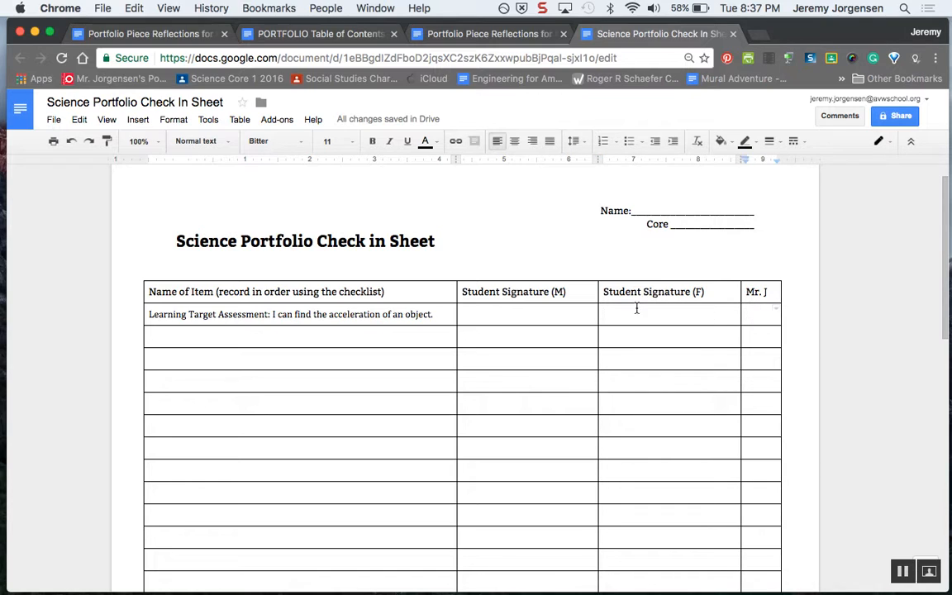
triple_click(305, 240)
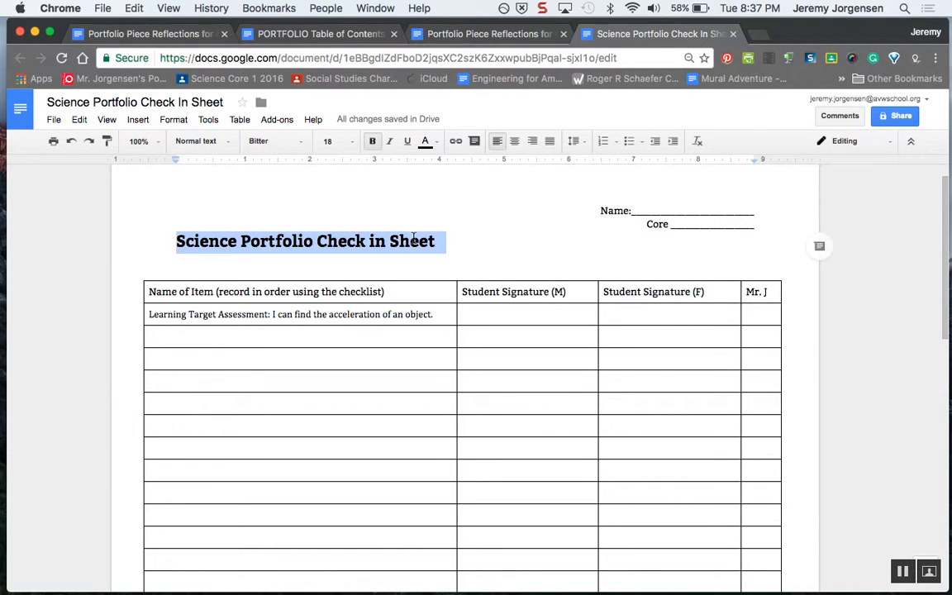